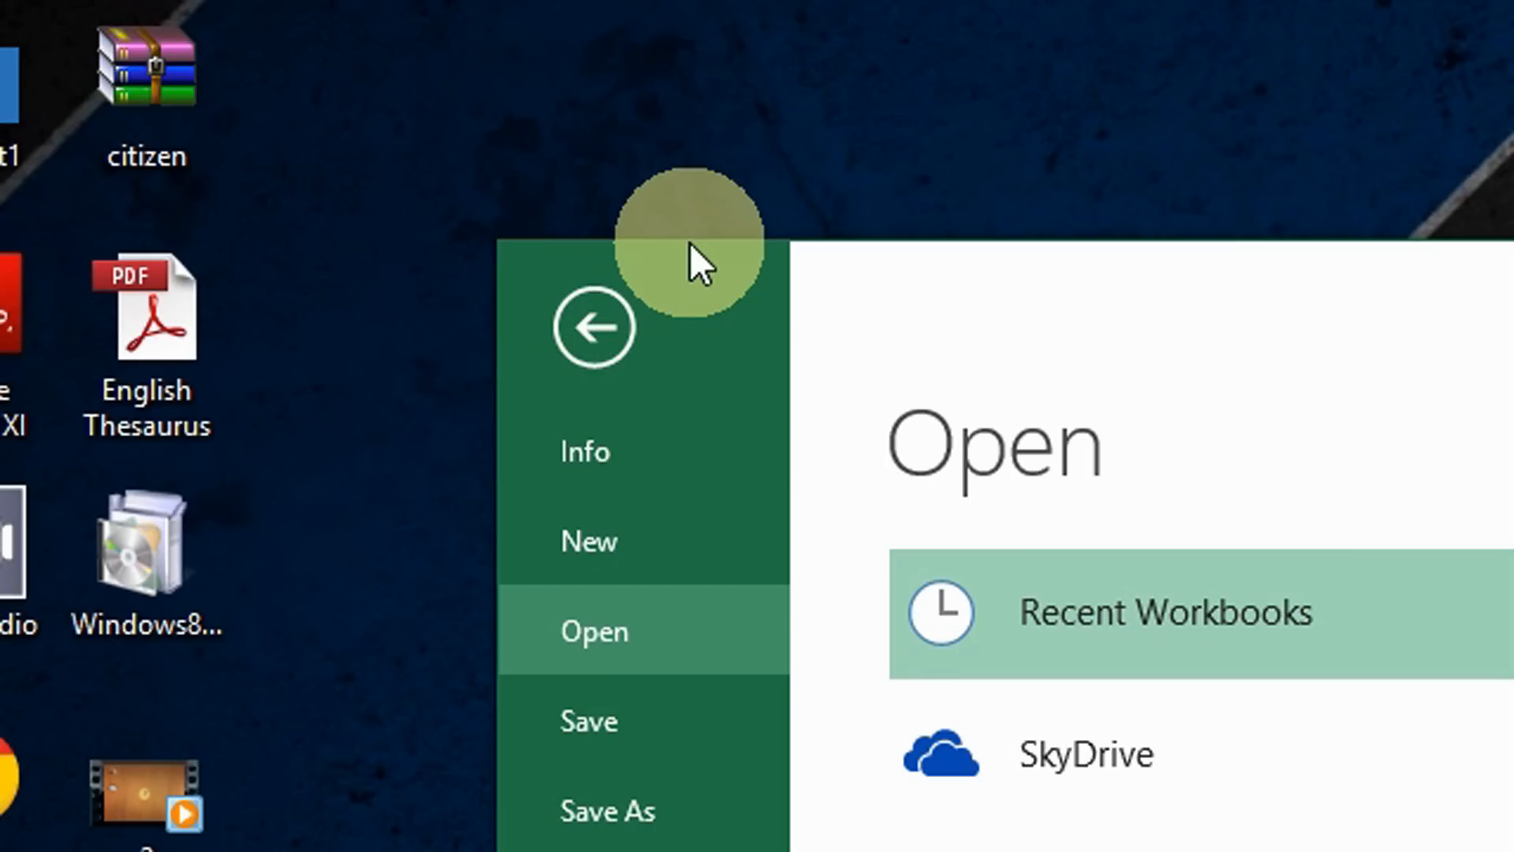
{"action": "mouse_move", "coordinate": [623, 232]}
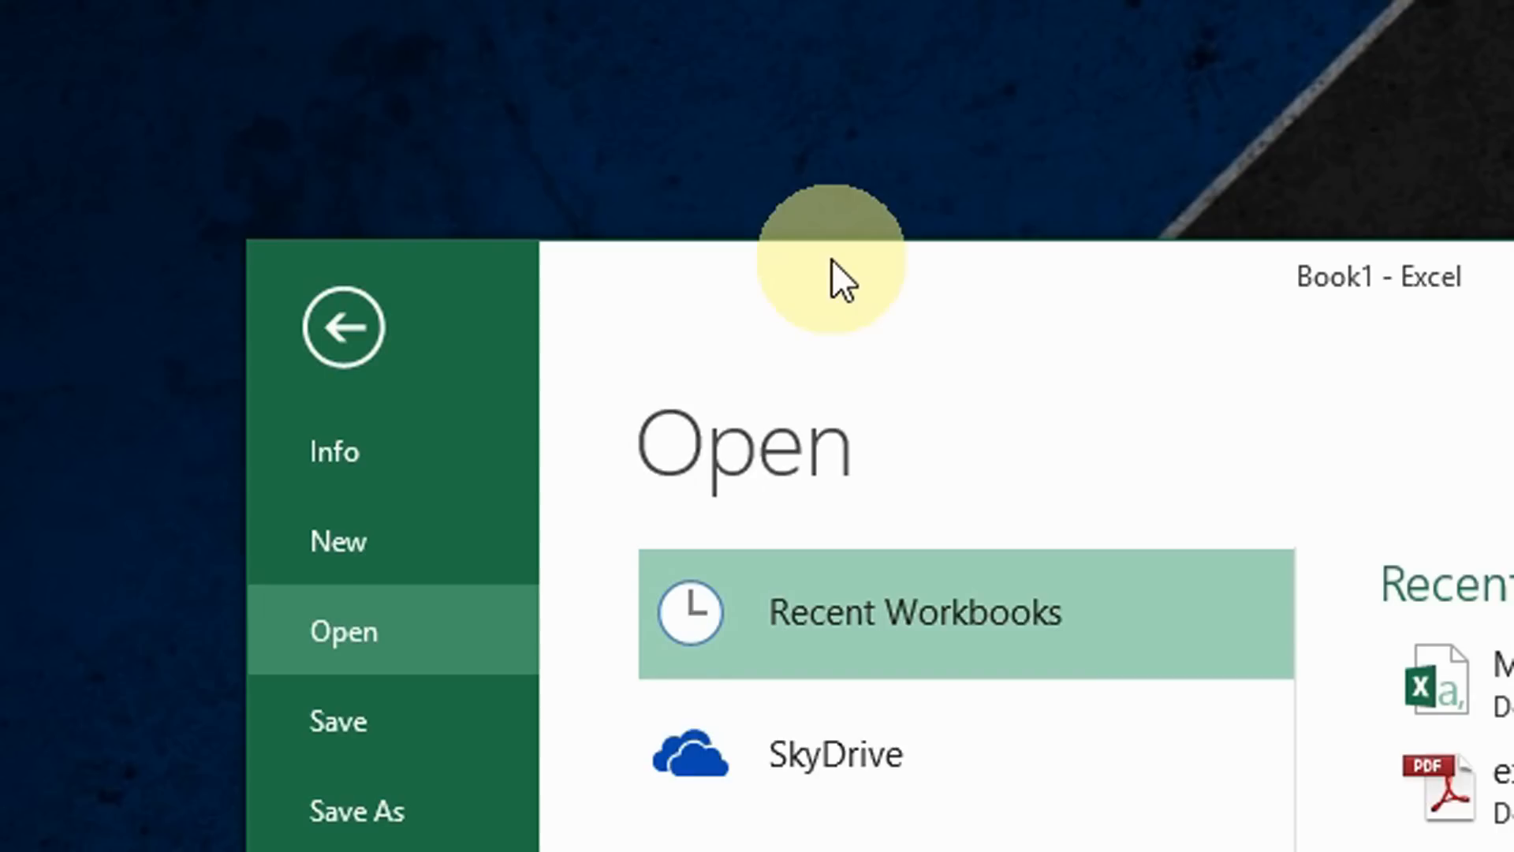
Leave the Open backstage screen and return to the blank Book1 worksheet.
{"action": "left_click", "coordinate": [341, 325]}
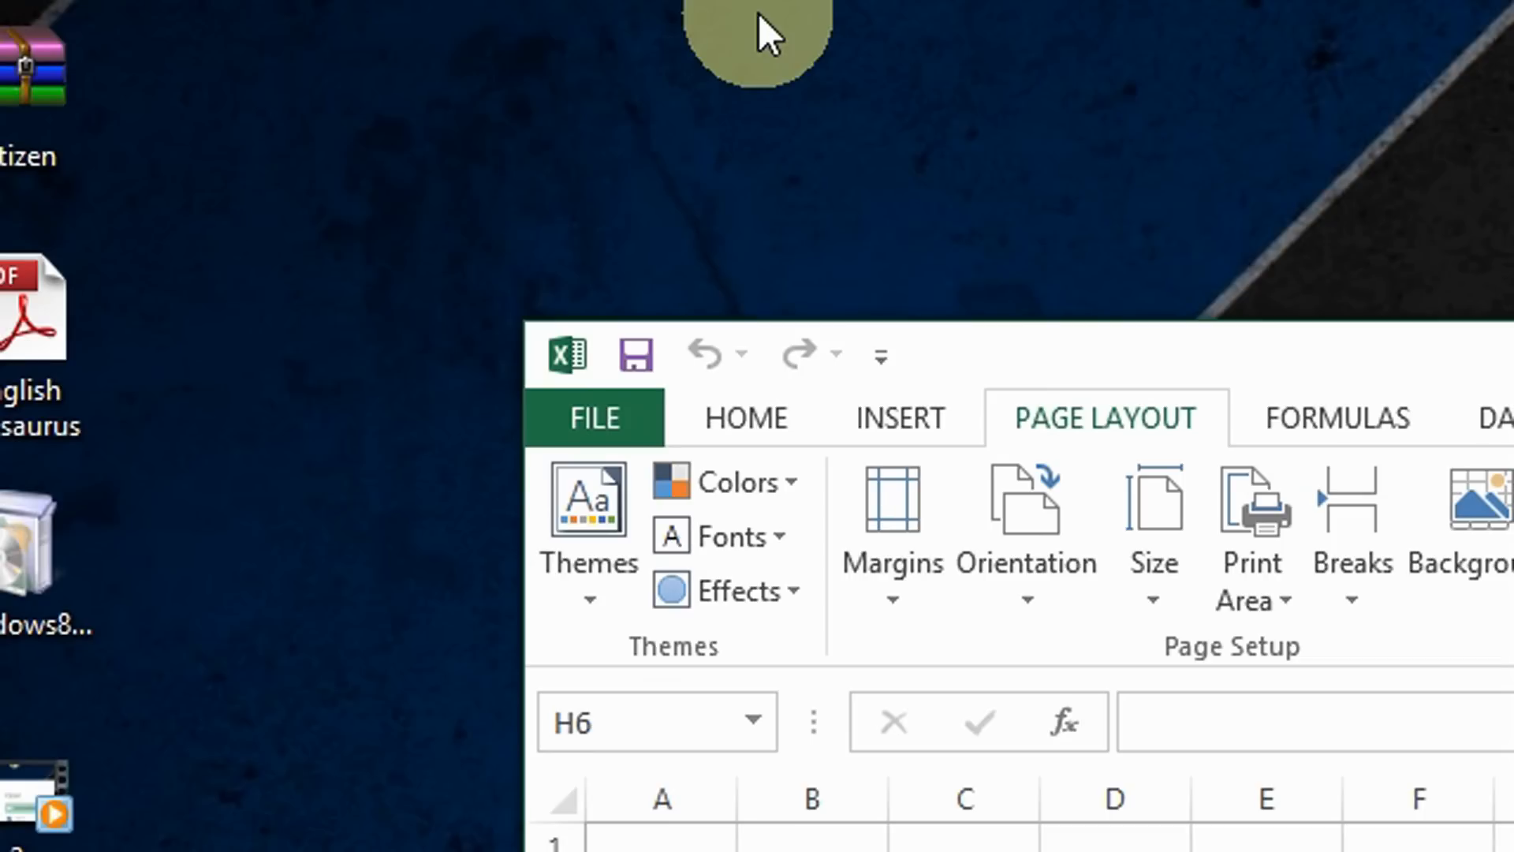
{"action": "mouse_move", "coordinate": [810, 237]}
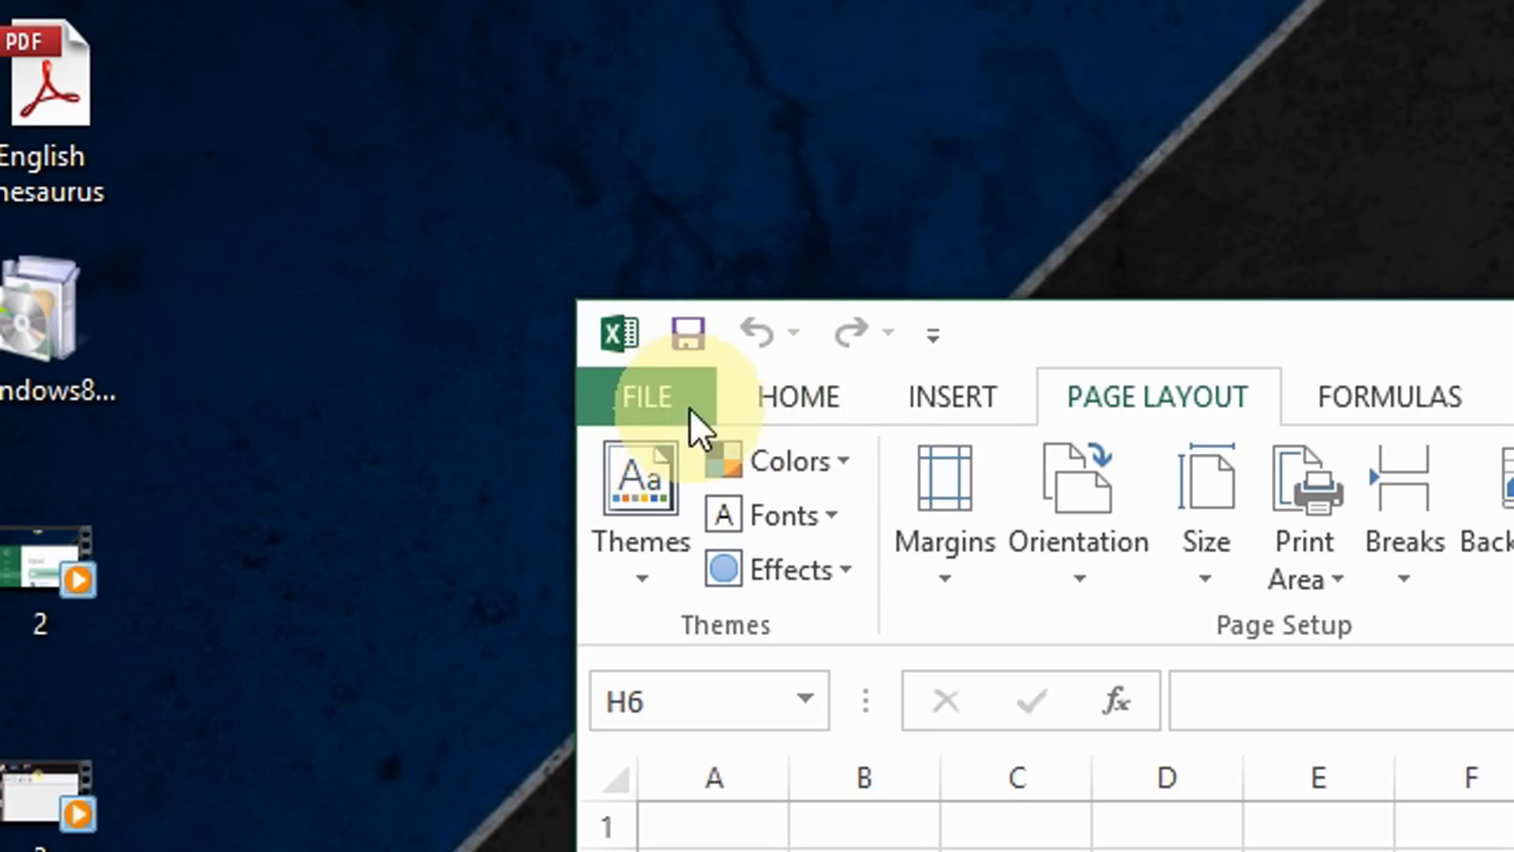
Show the Trust Center page of the Excel Options dialog.
{"action": "left_click", "coordinate": [645, 396]}
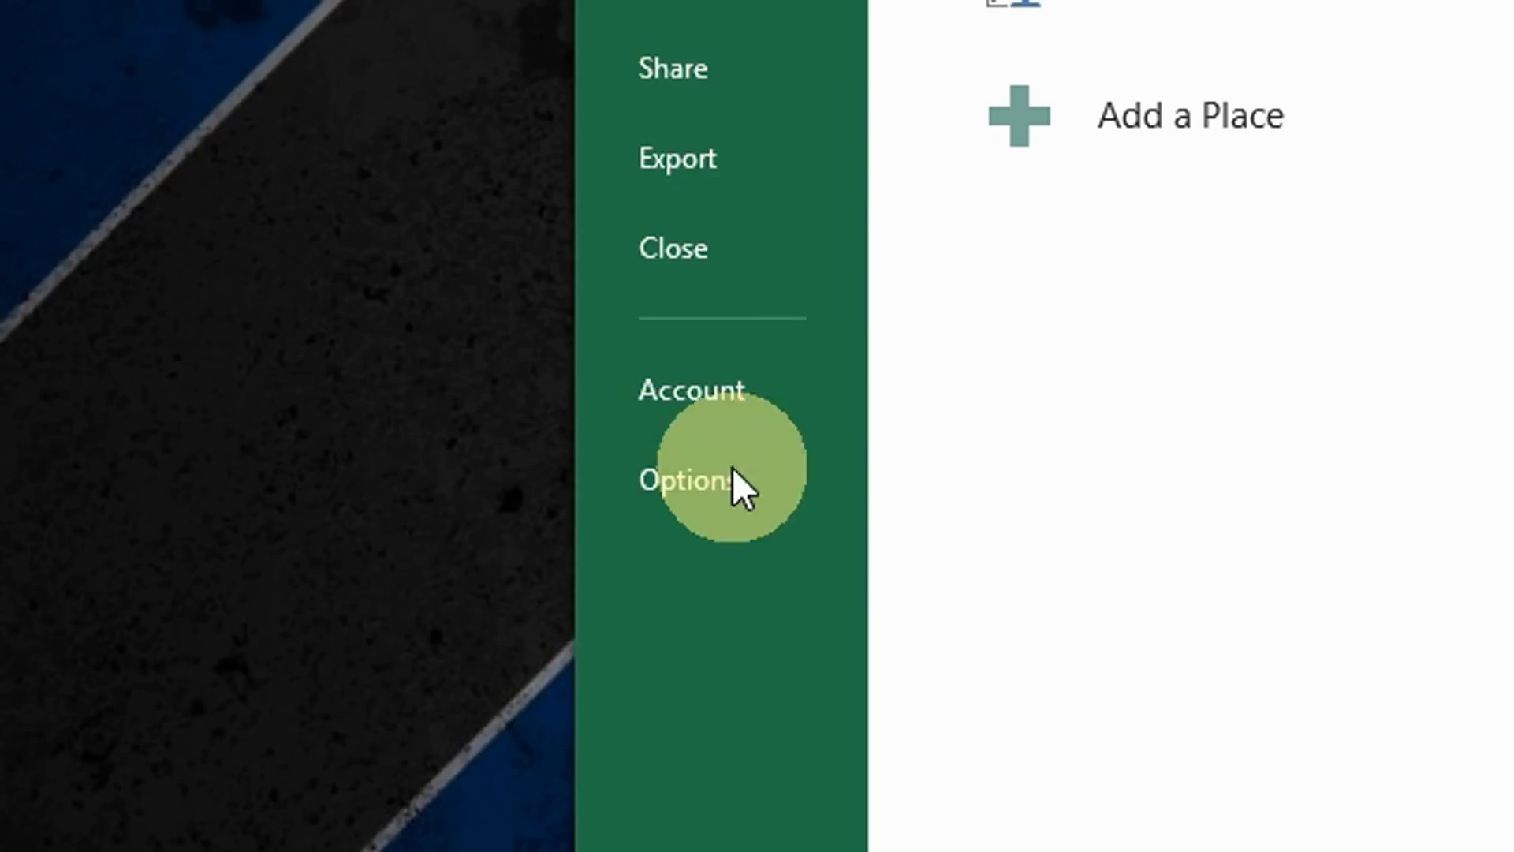
{"action": "left_click", "coordinate": [687, 481]}
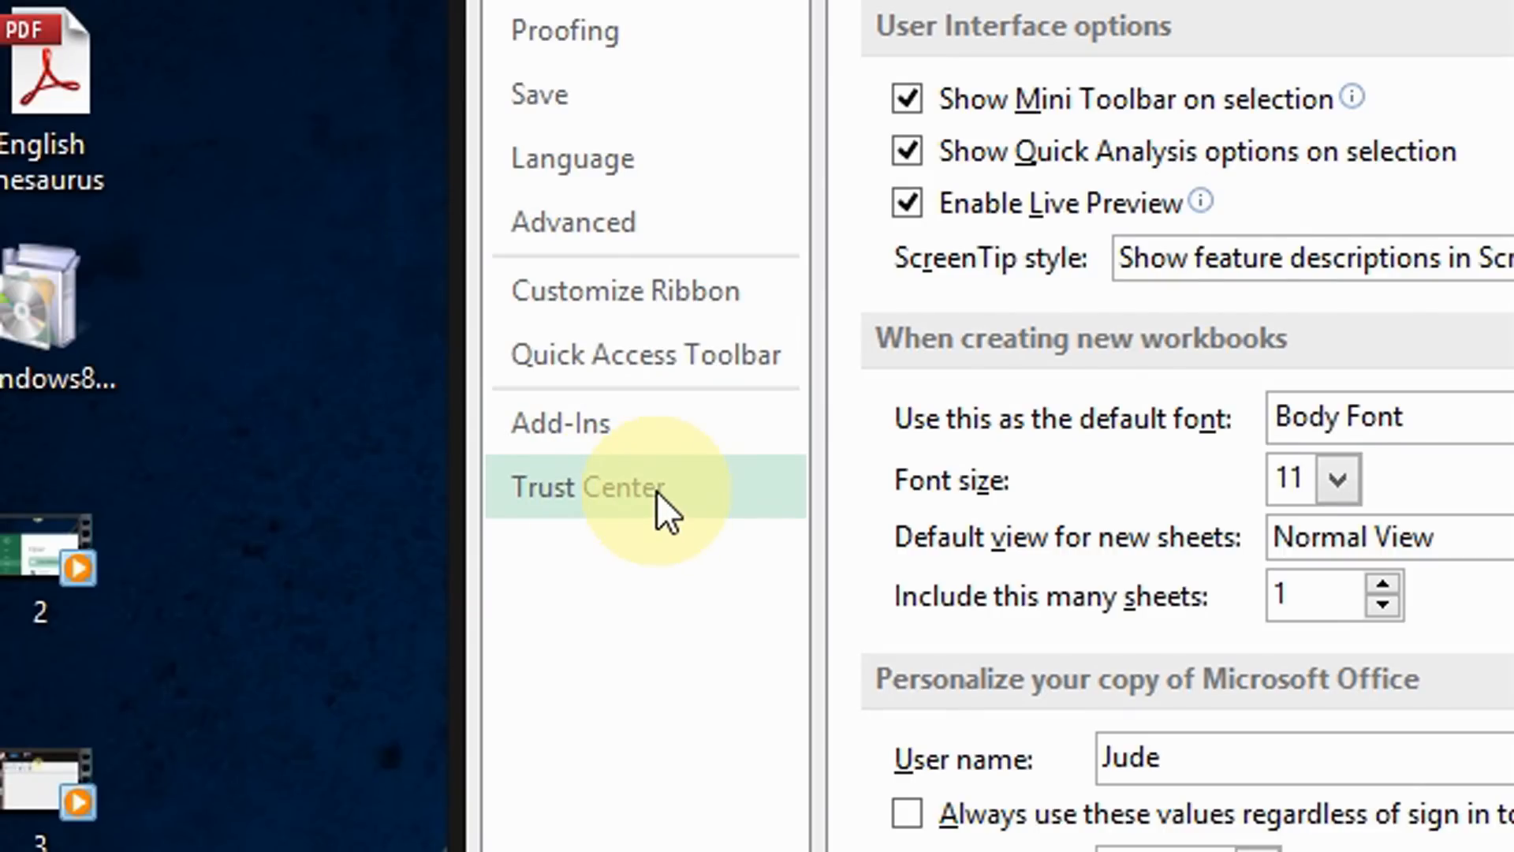
{"action": "left_click", "coordinate": [585, 487]}
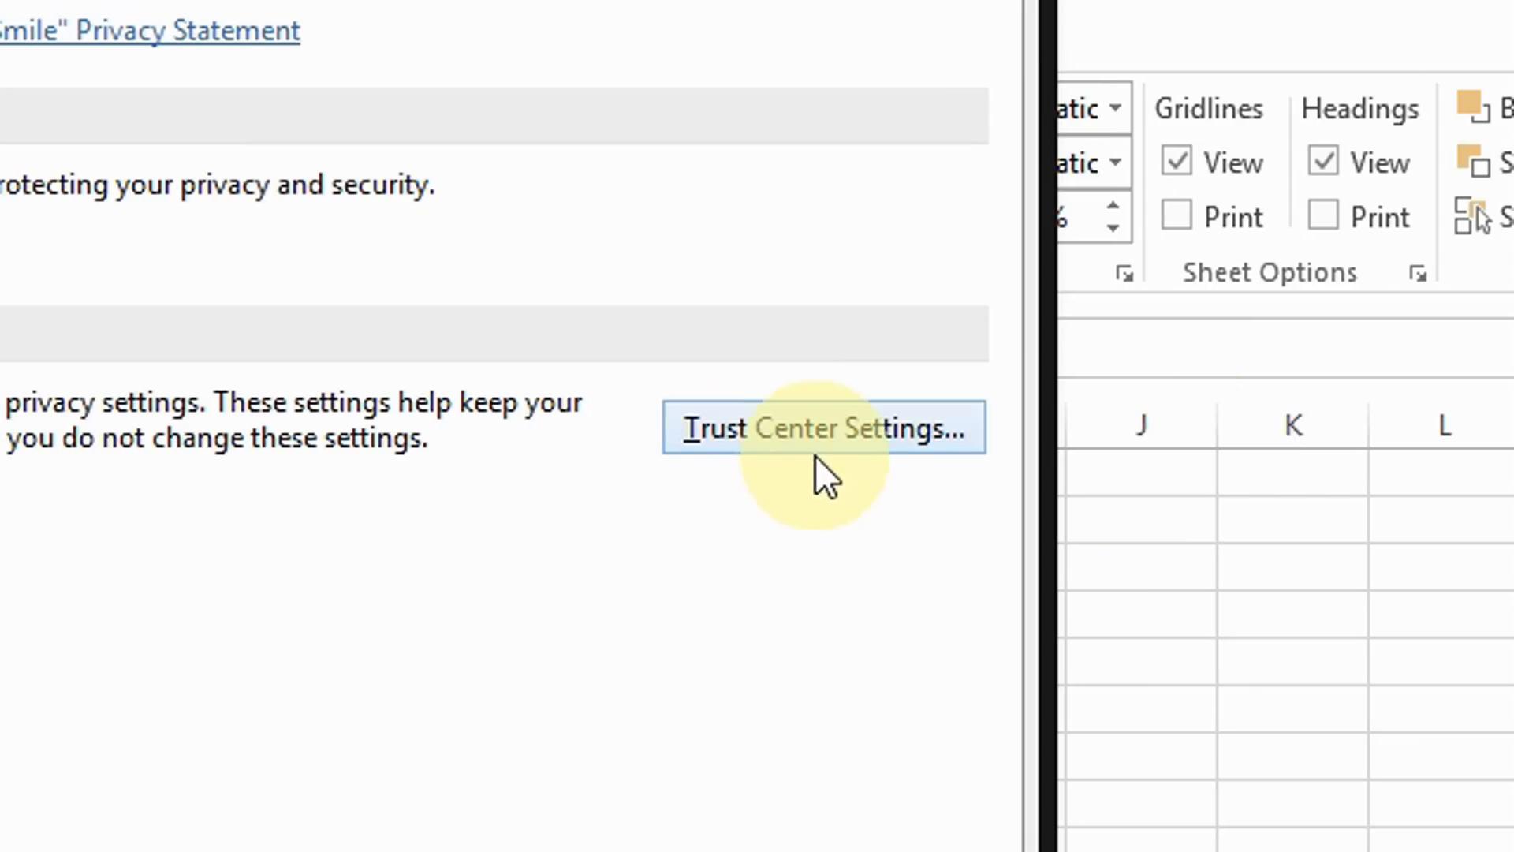
Show the Macro Settings page in the Trust Center settings window.
{"action": "left_click", "coordinate": [821, 427]}
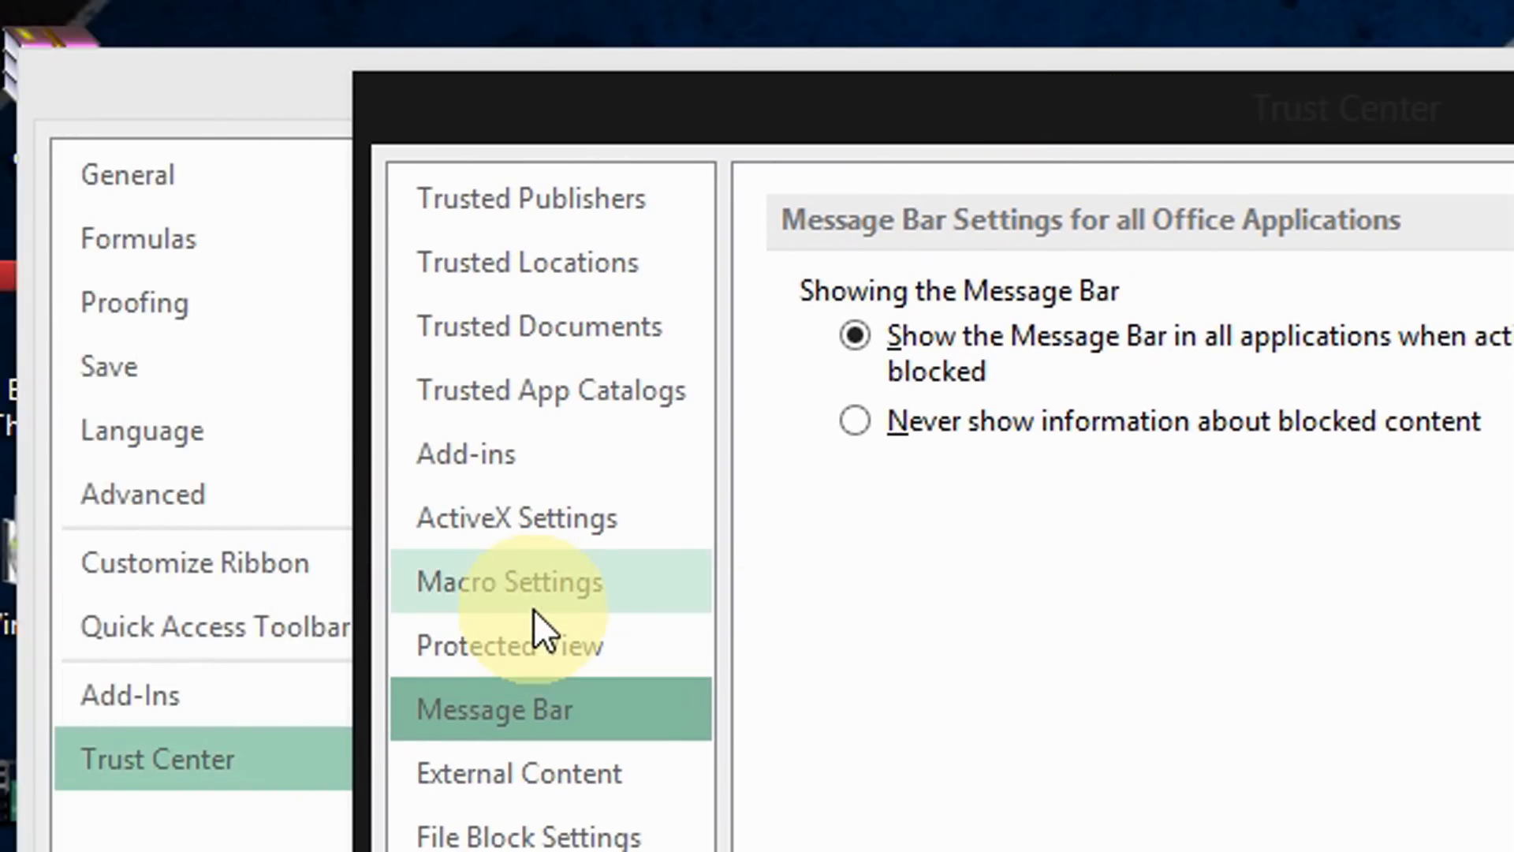
{"action": "left_click", "coordinate": [509, 581]}
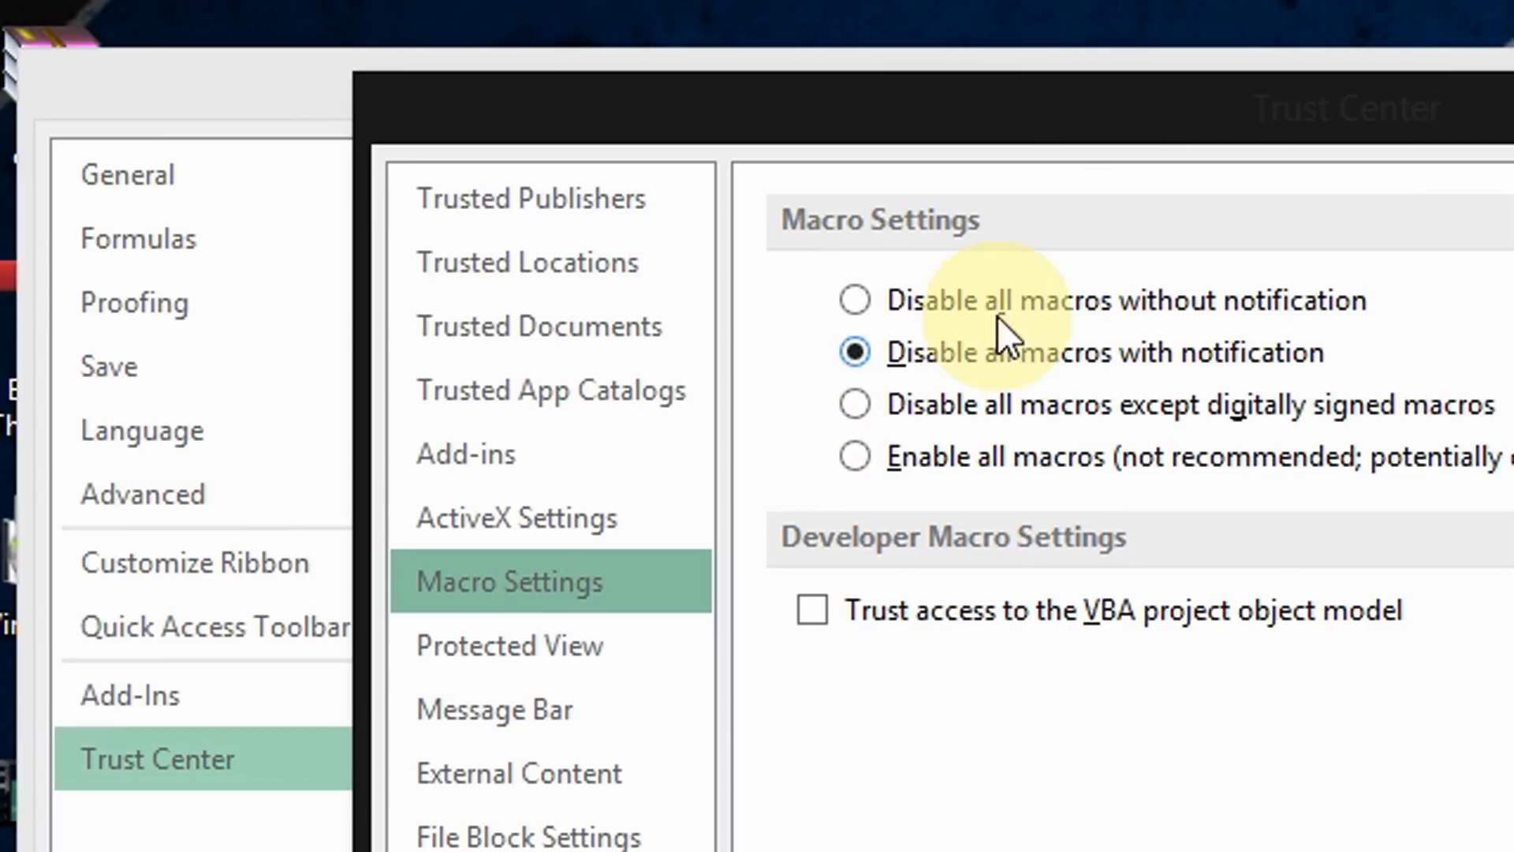
{"action": "mouse_move", "coordinate": [1140, 130]}
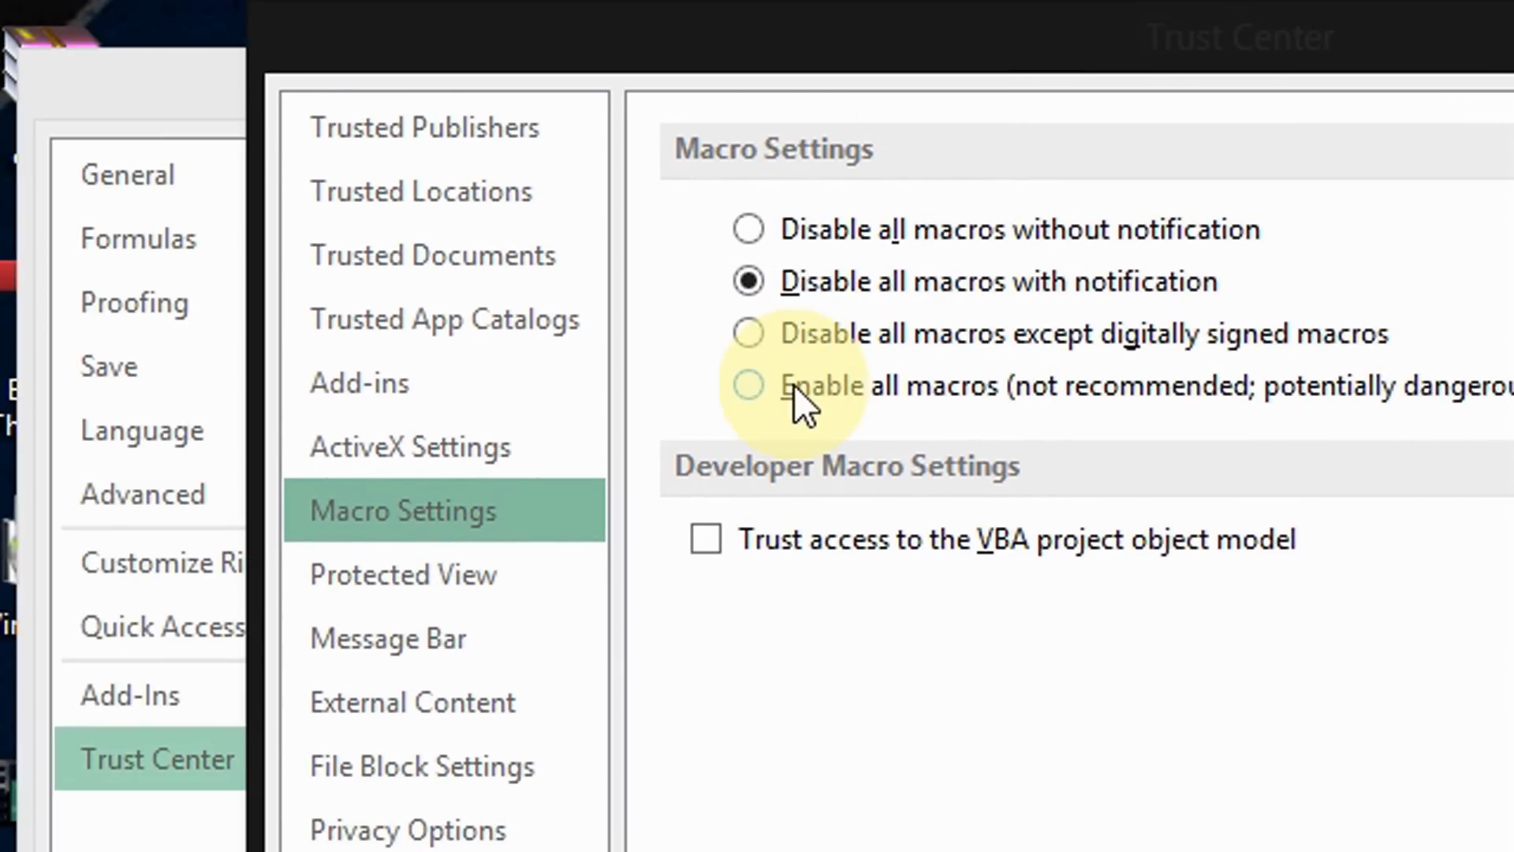
Set macro security to 'Enable all macros' and confirm with OK.
{"action": "left_click", "coordinate": [758, 385]}
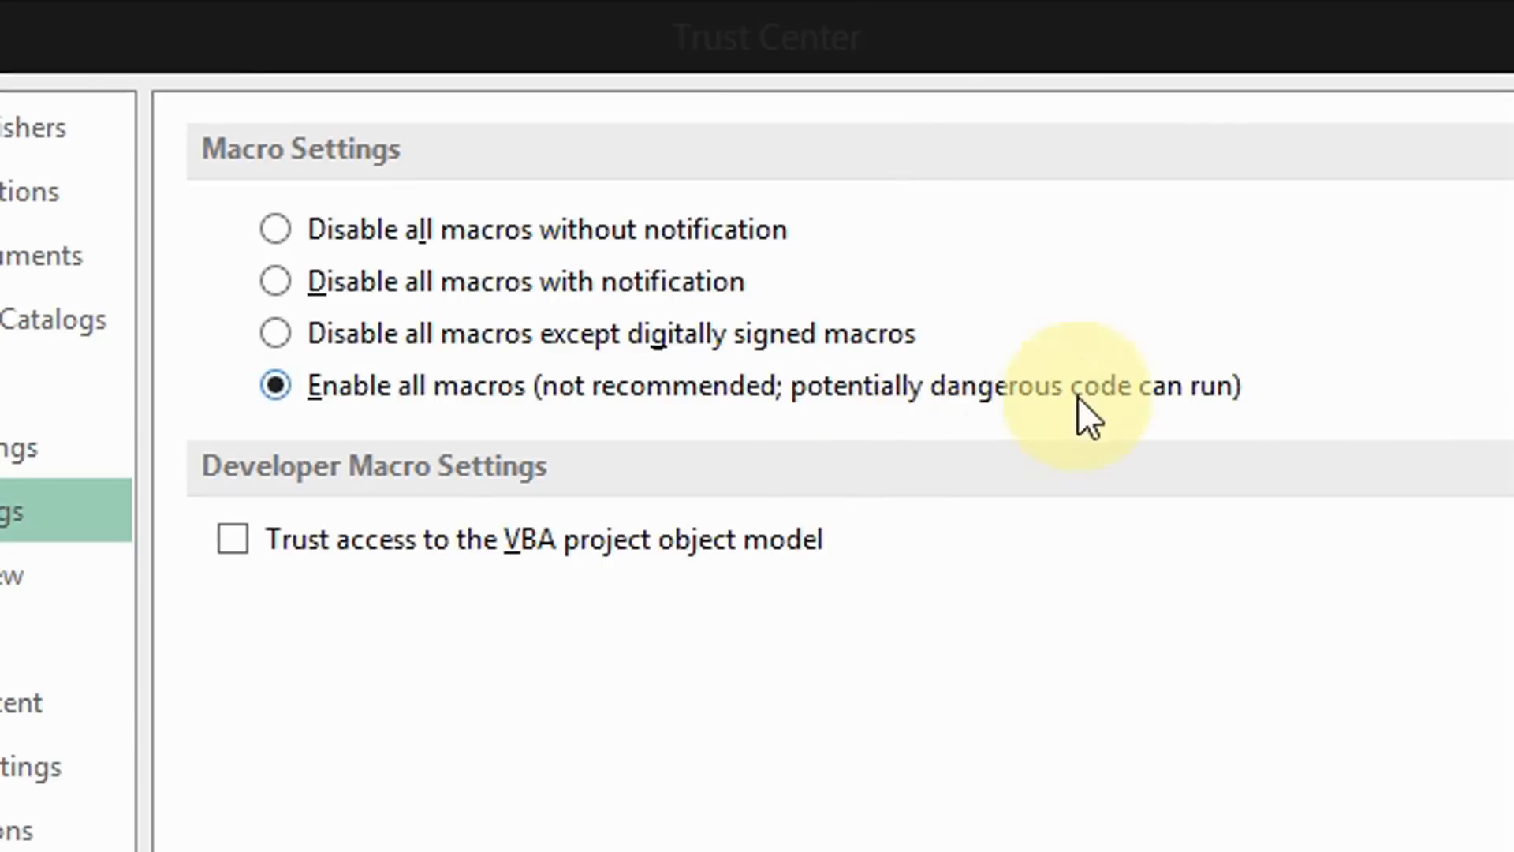
{"action": "mouse_move", "coordinate": [710, 415]}
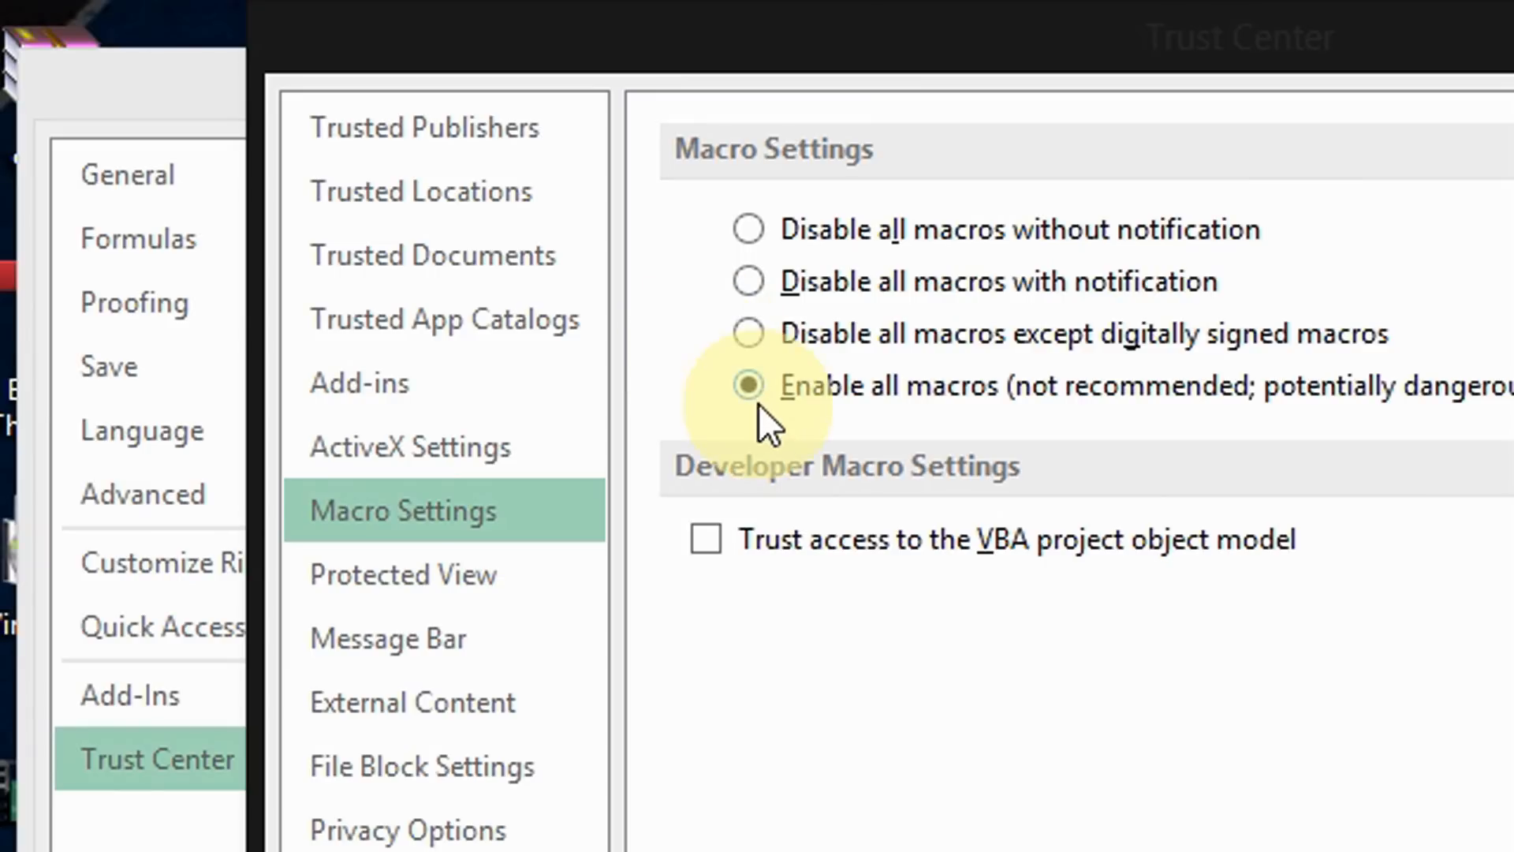
{"action": "left_click", "coordinate": [965, 520]}
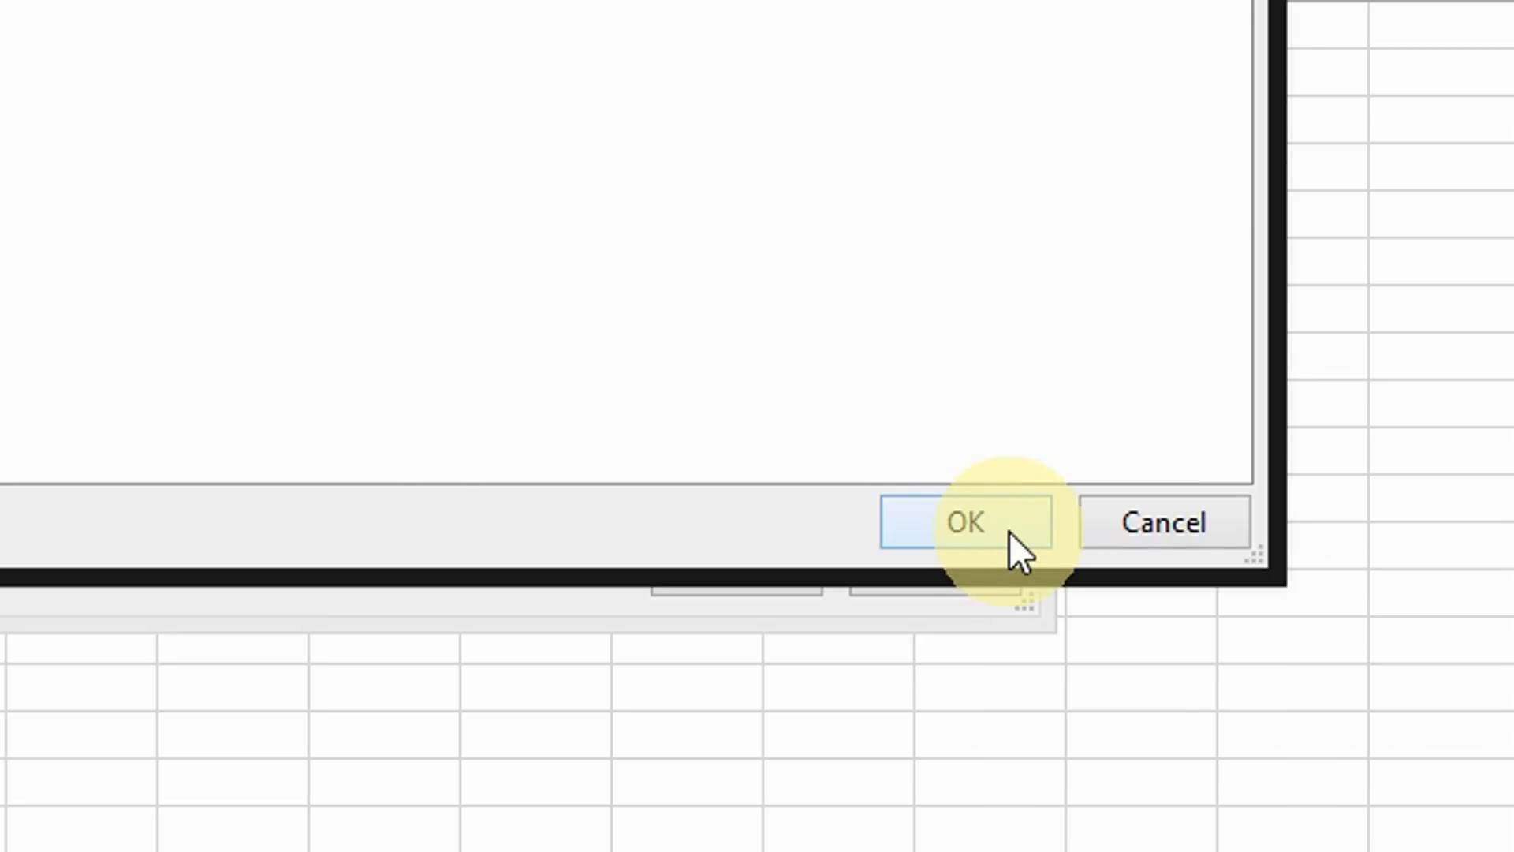